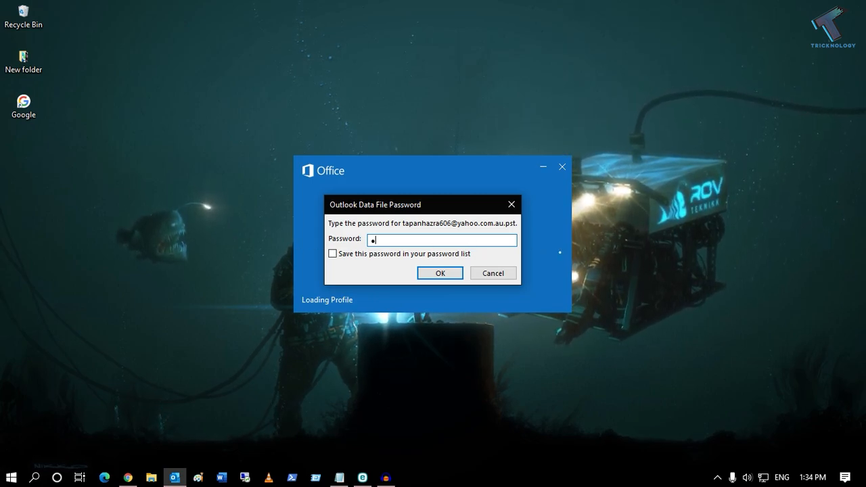
Step: Submit the PST password so the mailbox finishes loading to the inbox
{"action": "left_click", "coordinate": [438, 274]}
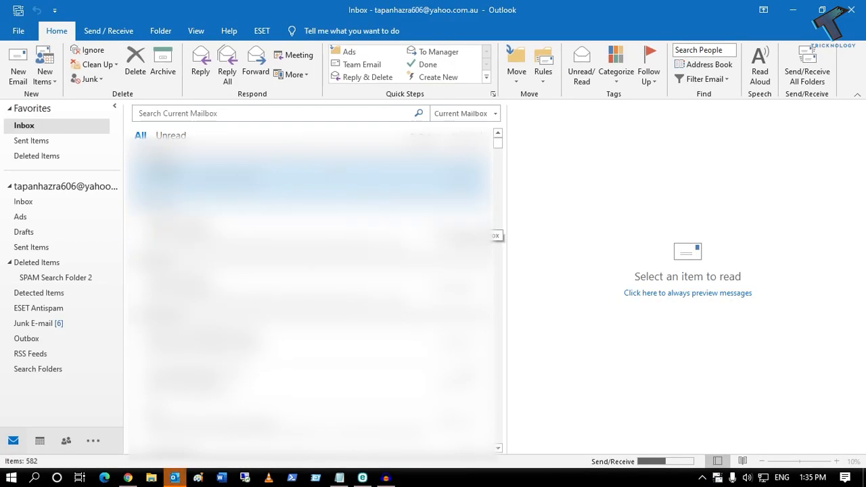
Step: Reach the Account Settings window listing the POP/SMTP account via the File menu
{"action": "left_click", "coordinate": [18, 29]}
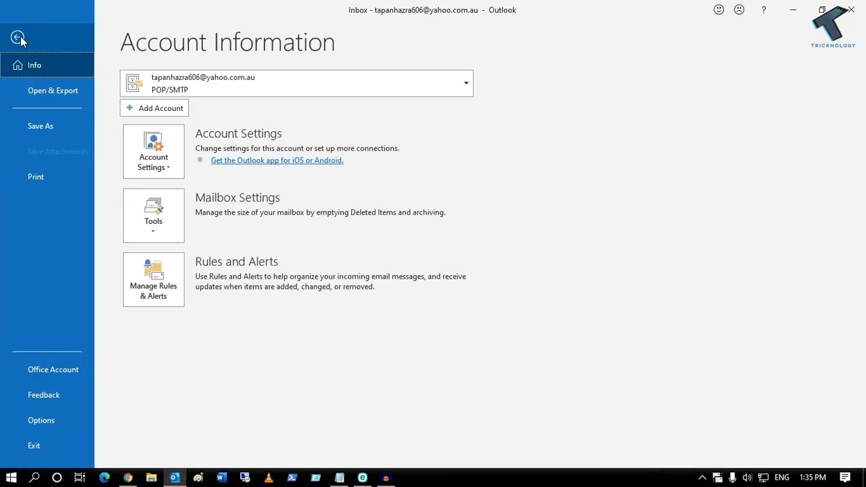
{"action": "mouse_move", "coordinate": [41, 276]}
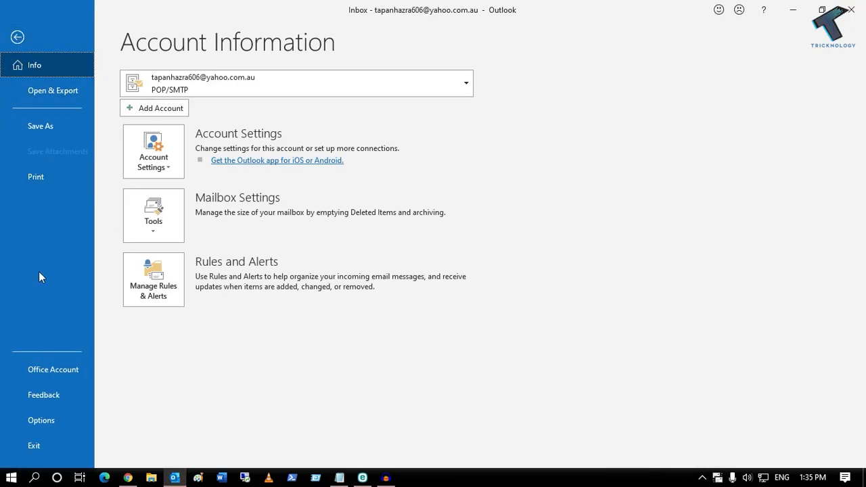
{"action": "left_click", "coordinate": [153, 152]}
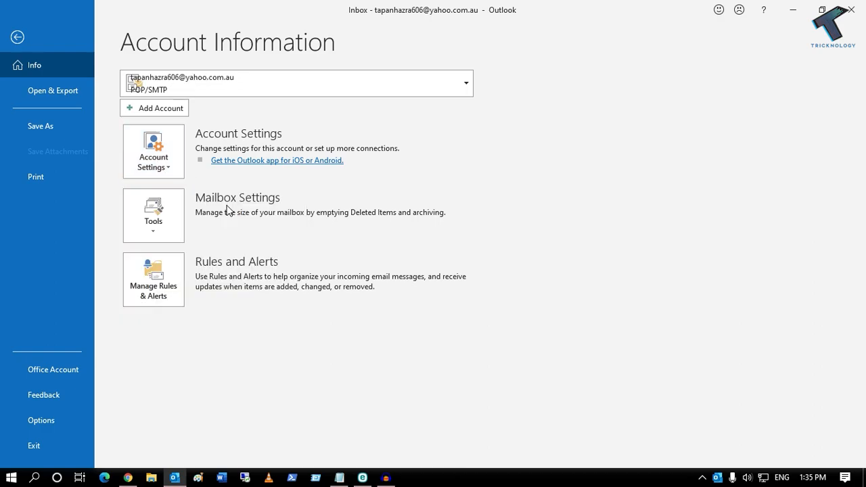
{"action": "left_click", "coordinate": [153, 155]}
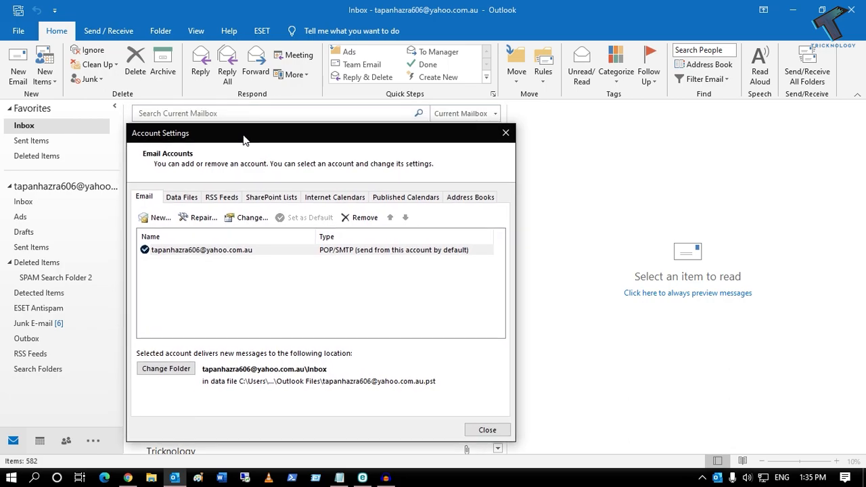
Step: Show the Data Files list and bring up the properties of the account's data file
{"action": "left_click", "coordinate": [181, 197]}
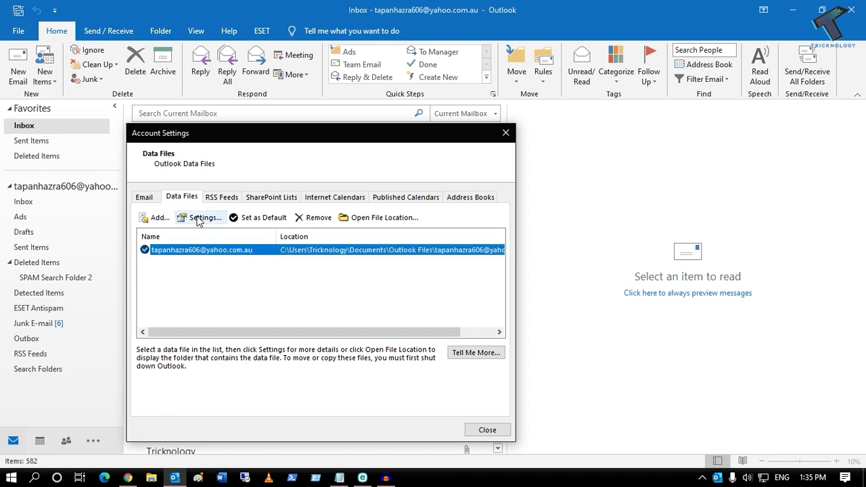
{"action": "left_click", "coordinate": [201, 216]}
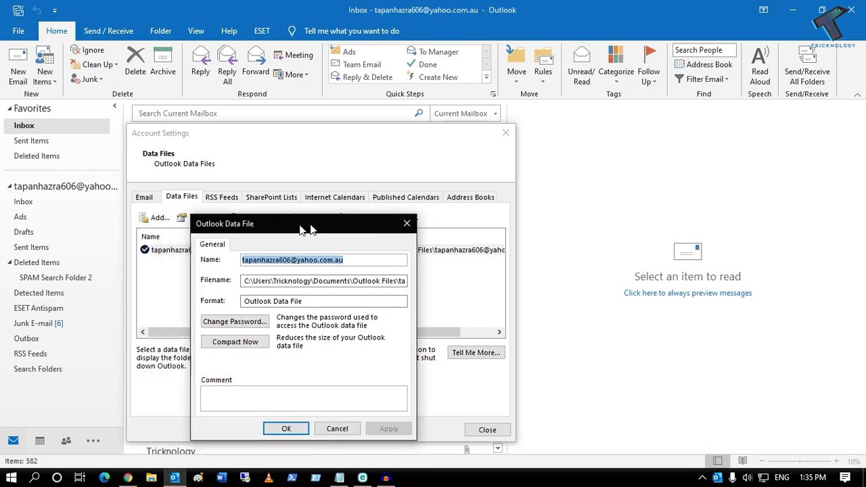
Step: Change the data file password with old password entered and new password left blank, then confirm
{"action": "left_click_drag", "start_coordinate": [304, 225], "coordinate": [433, 154]}
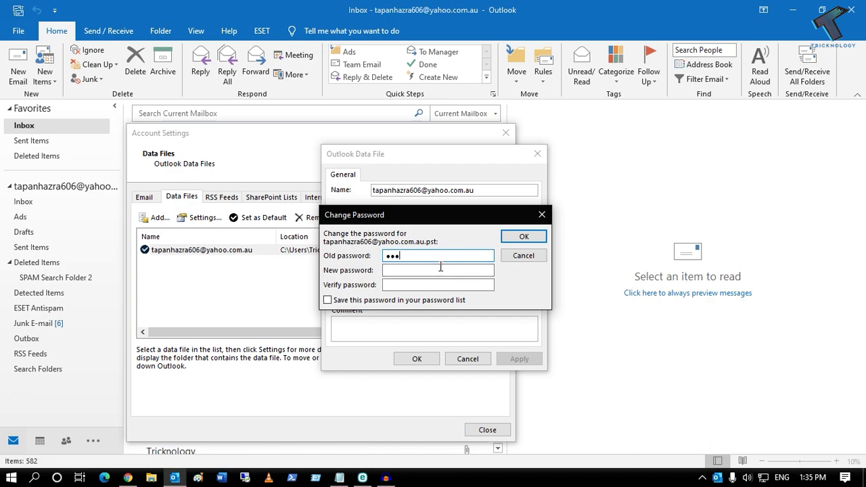
{"action": "left_click", "coordinate": [523, 255]}
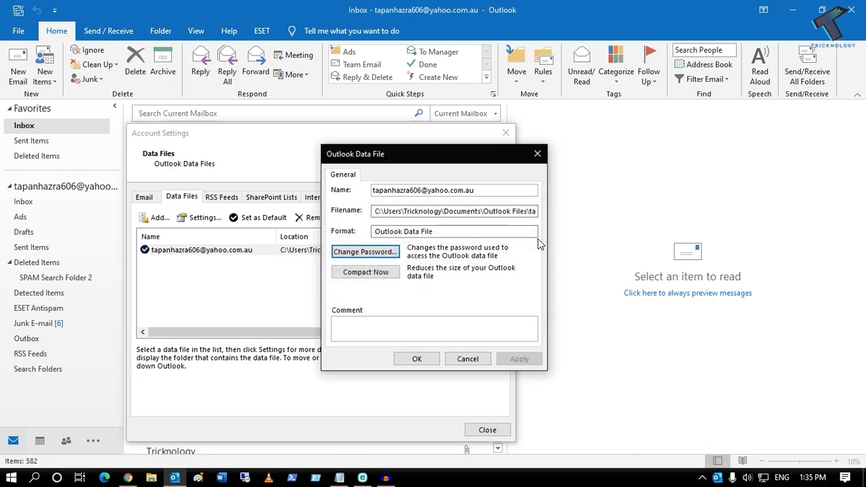
{"action": "left_click", "coordinate": [417, 359]}
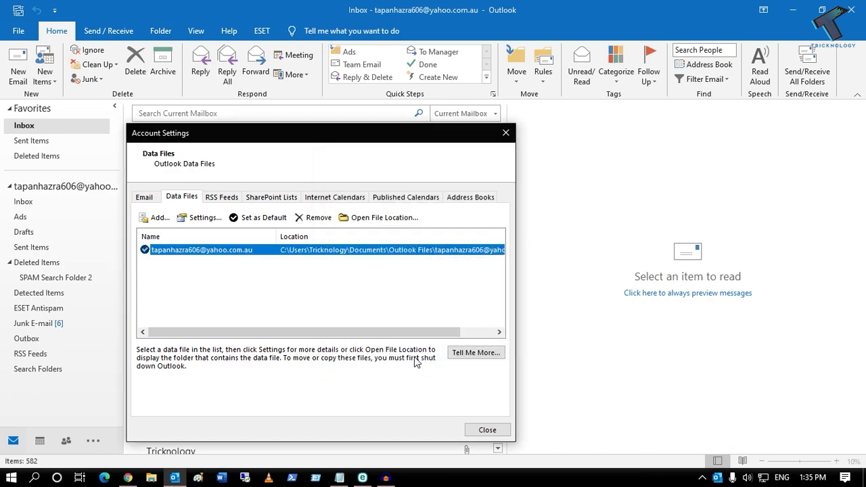
Step: Close Outlook, relaunch it from the taskbar and show the Outlook Today overview page
{"action": "left_click", "coordinate": [488, 430]}
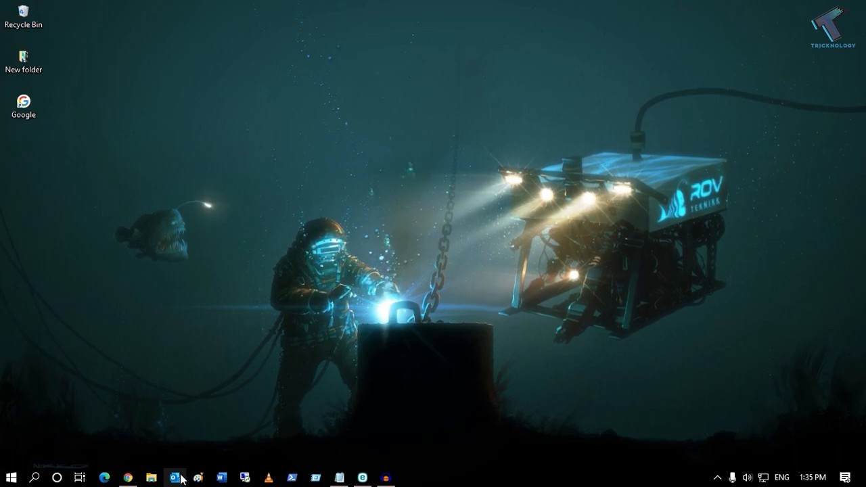
{"action": "left_click", "coordinate": [174, 477]}
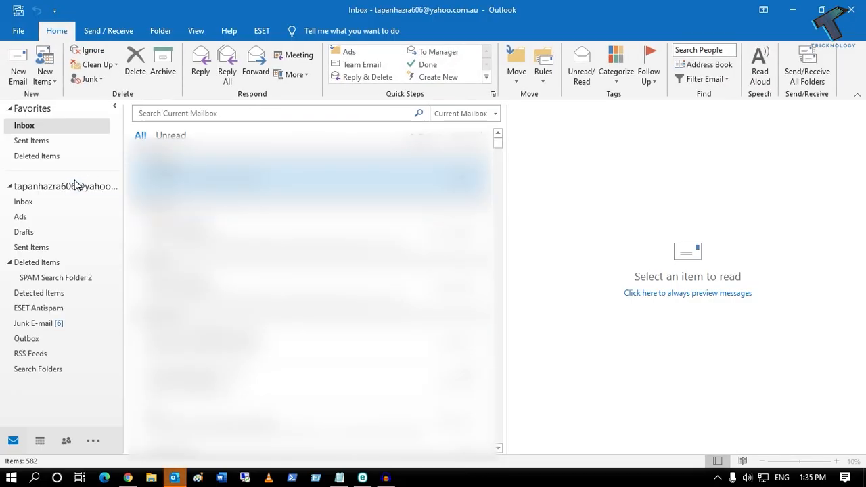
{"action": "left_click", "coordinate": [61, 187]}
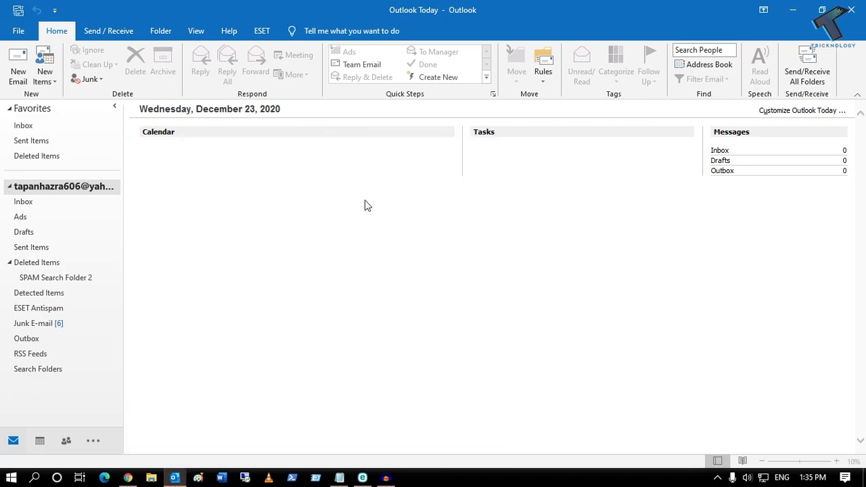